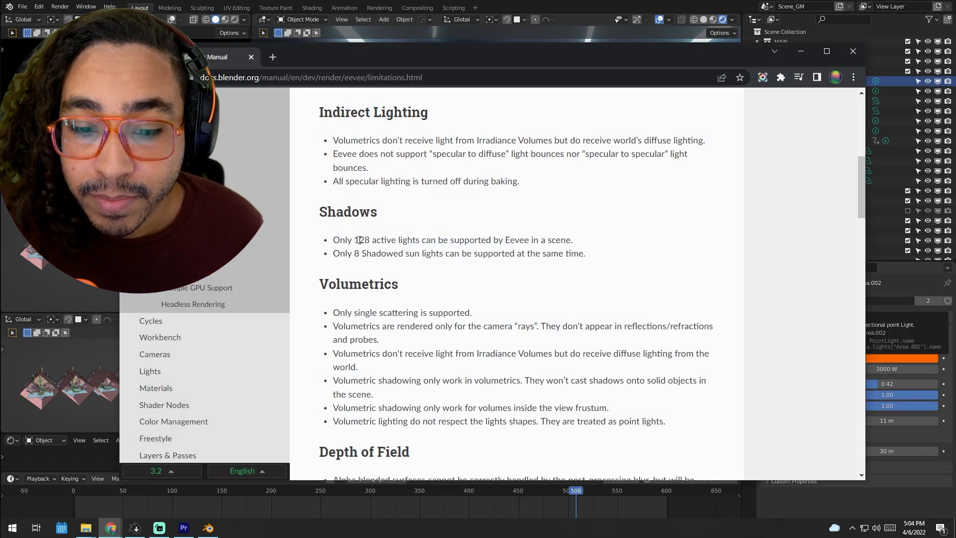
Highlight the Eevee limits of 128 active lights and 8 shadowed sun lights.
{"action": "double_click", "coordinate": [363, 240]}
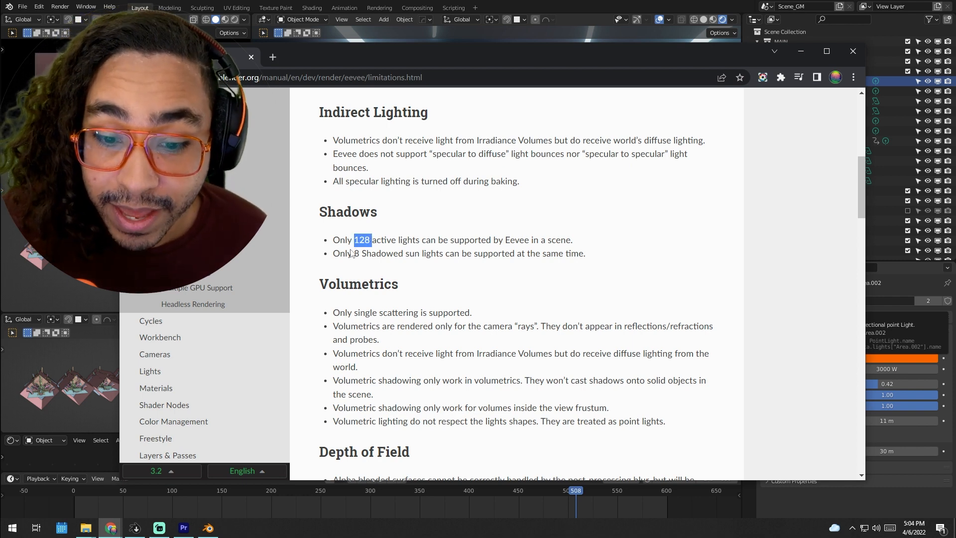
{"action": "left_click", "coordinate": [354, 253]}
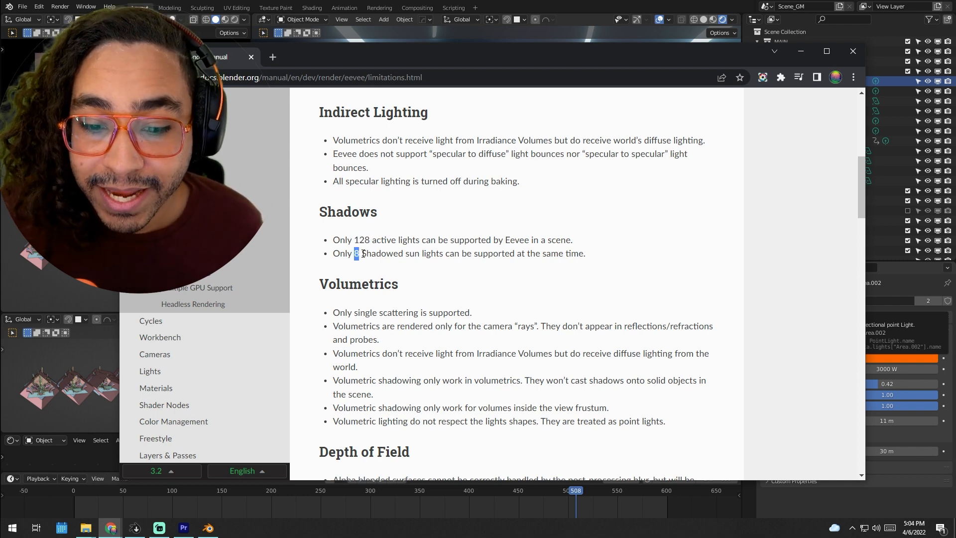
{"action": "left_click_drag", "start_coordinate": [355, 253], "coordinate": [444, 253]}
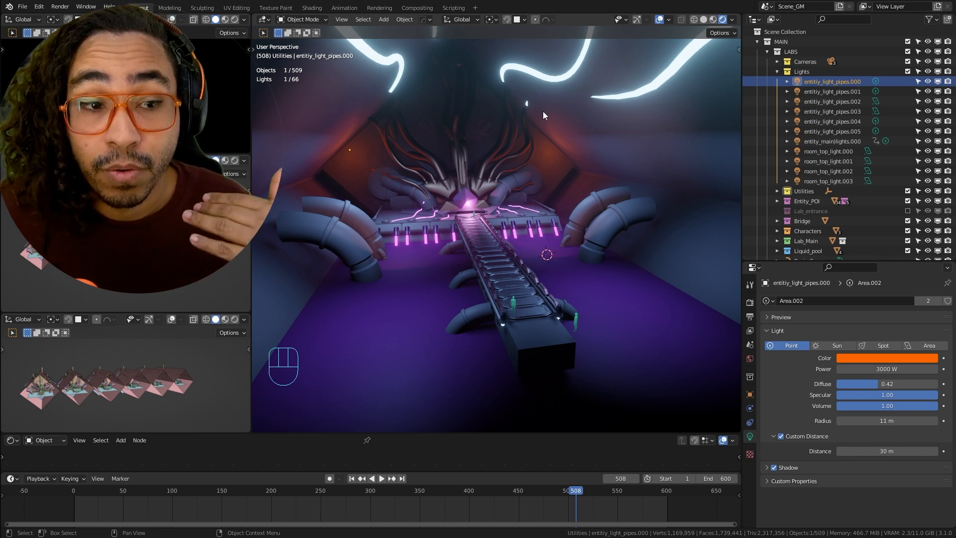
{"action": "mouse_move", "coordinate": [540, 183]}
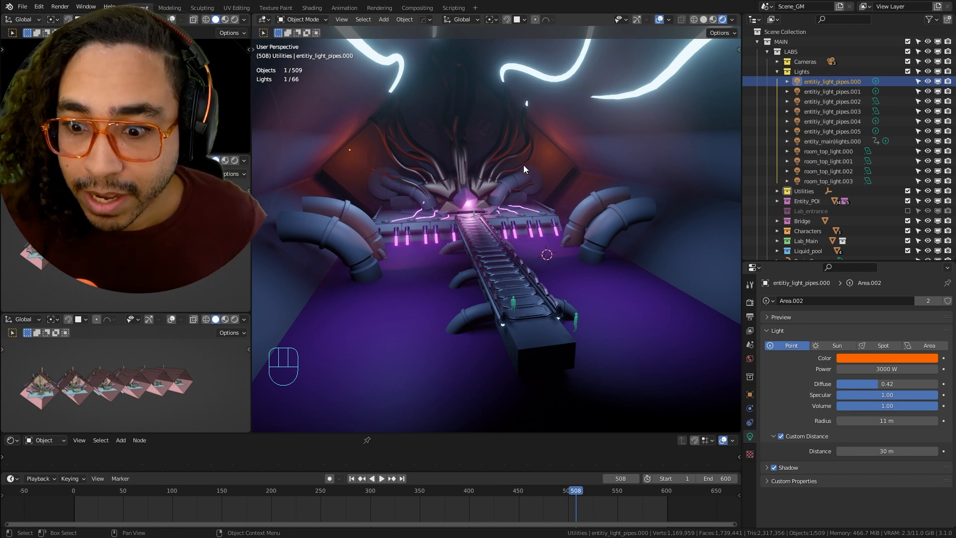
{"action": "mouse_move", "coordinate": [452, 111]}
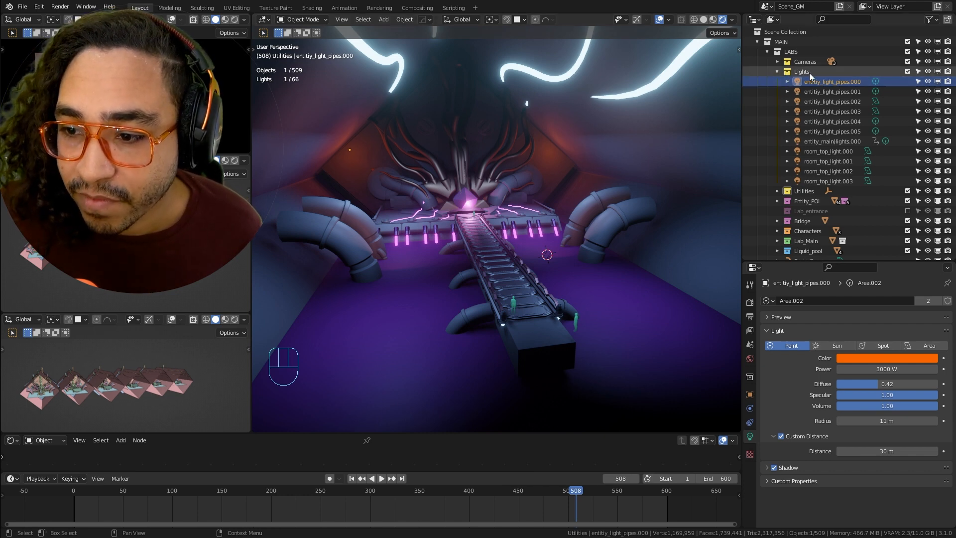
Select all eleven lights from entility_light_pipes.000 down to room_top_light.003.
{"action": "left_click", "coordinate": [831, 111]}
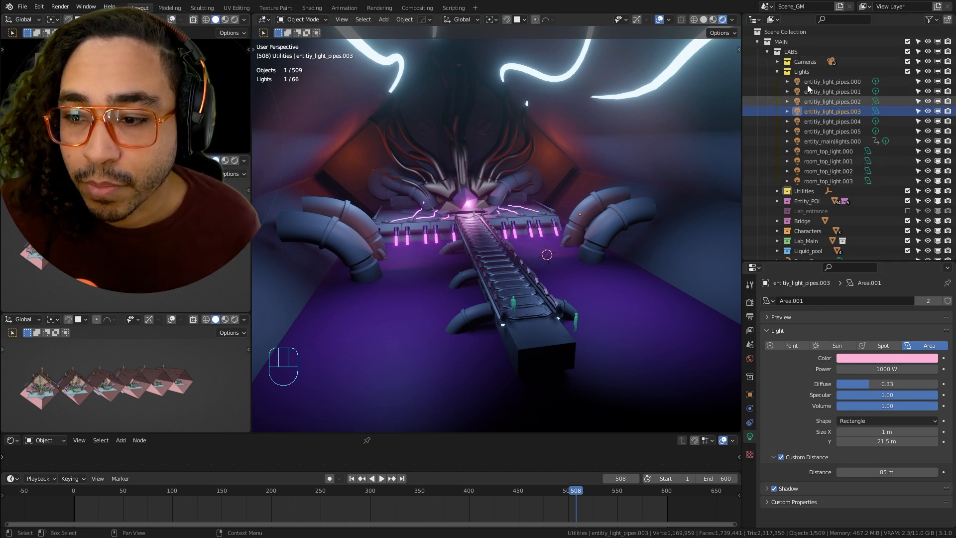
{"action": "left_click", "coordinate": [832, 80]}
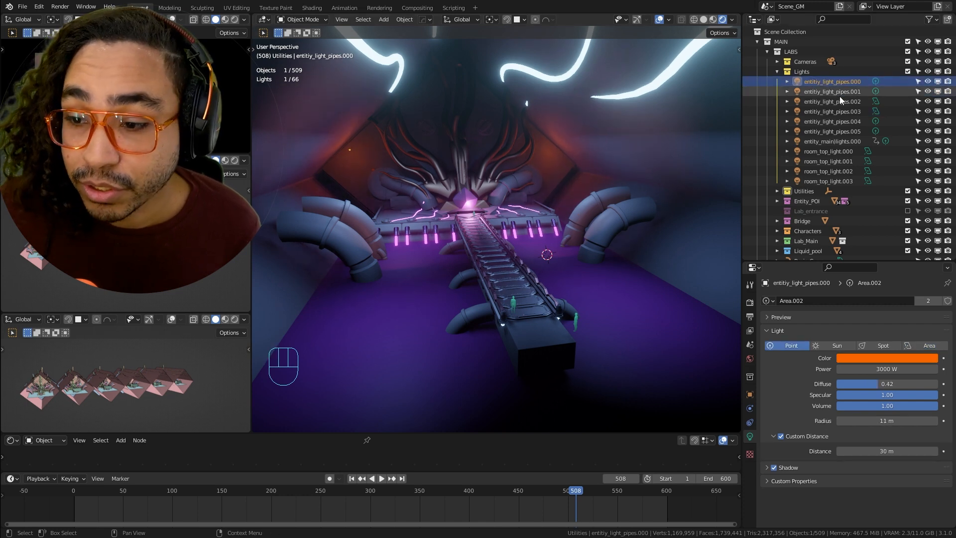
{"action": "key", "text": "shift"}
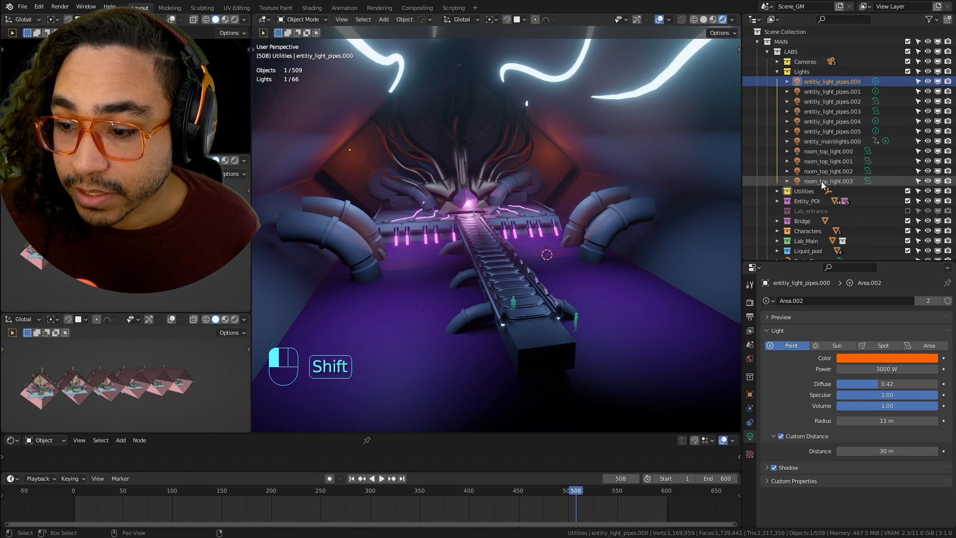
{"action": "left_click", "coordinate": [828, 180]}
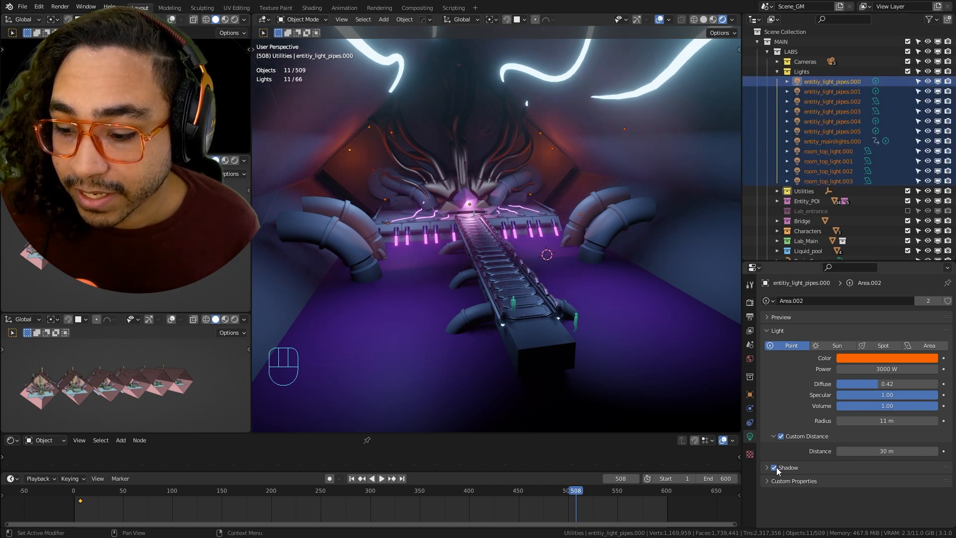
Copy the unticked Shadow setting to all selected lights via Copy to Selected.
{"action": "right_click", "coordinate": [774, 467]}
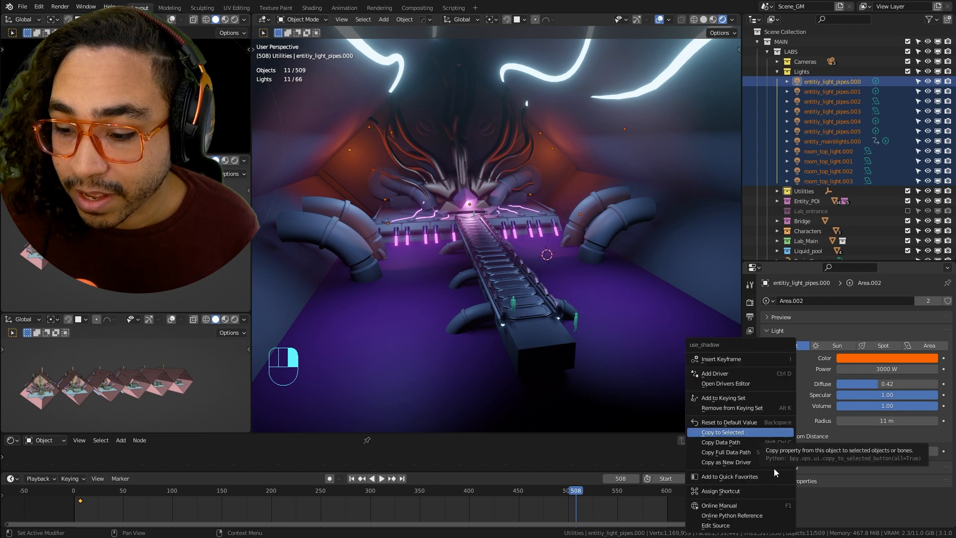
{"action": "left_click", "coordinate": [722, 432]}
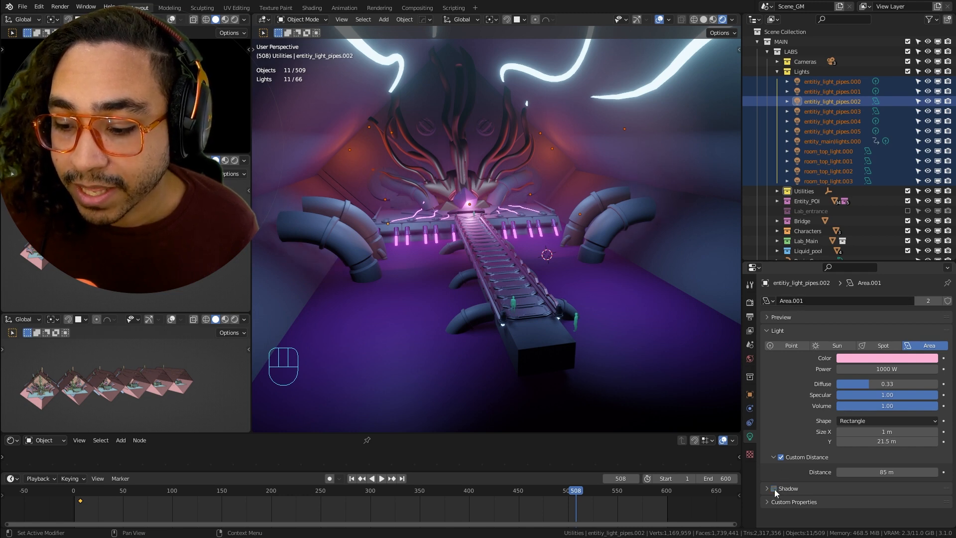
Copy the area light's disabled Shadow setting to the other selected lights.
{"action": "right_click", "coordinate": [773, 488]}
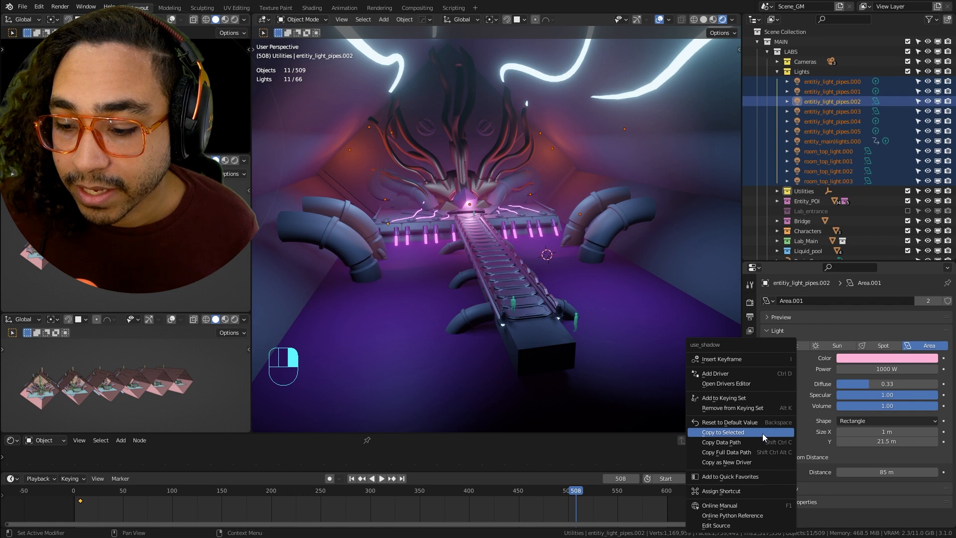
{"action": "left_click", "coordinate": [722, 431]}
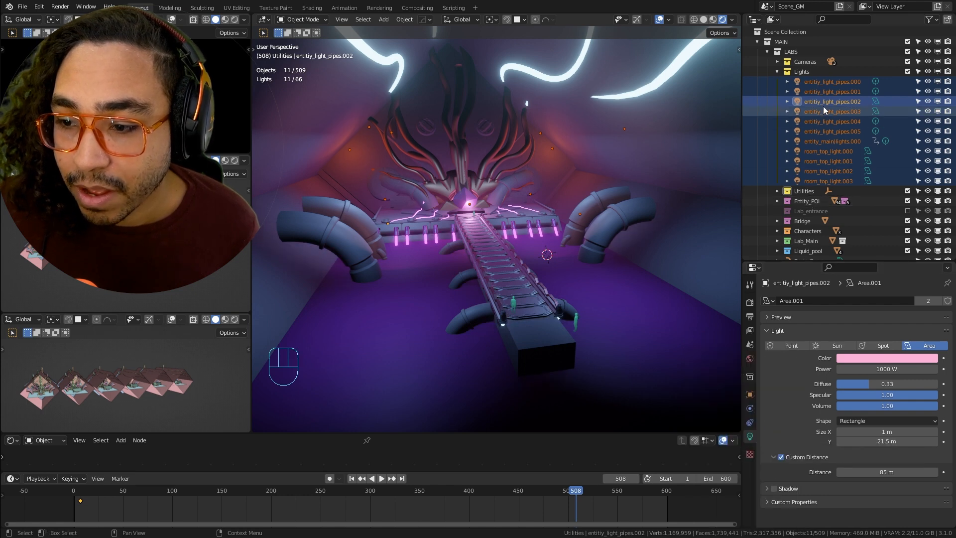
Confirm entility_light_pipes.004 and .000 each show shadows disabled.
{"action": "left_click", "coordinate": [833, 121]}
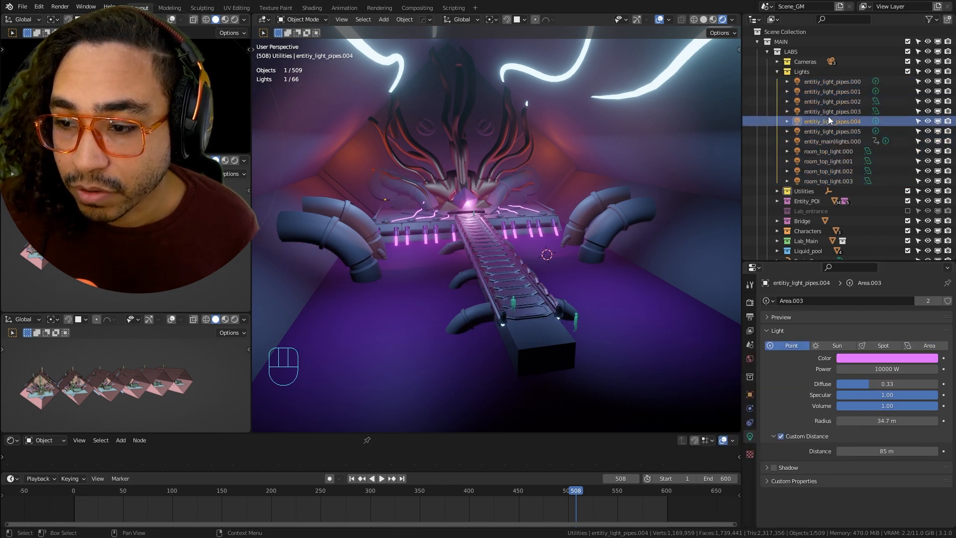
{"action": "left_click", "coordinate": [832, 81]}
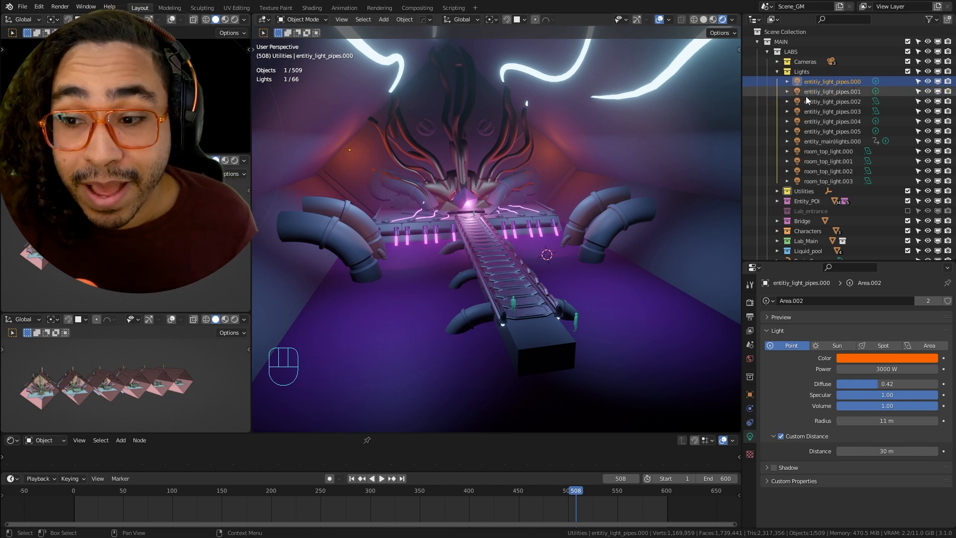
{"action": "left_click", "coordinate": [832, 102]}
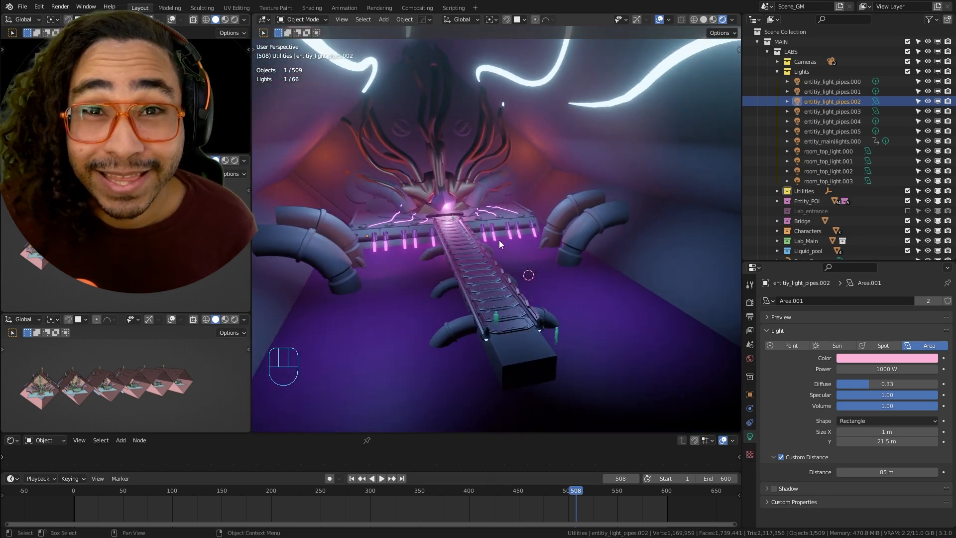
{"action": "mouse_move", "coordinate": [381, 192]}
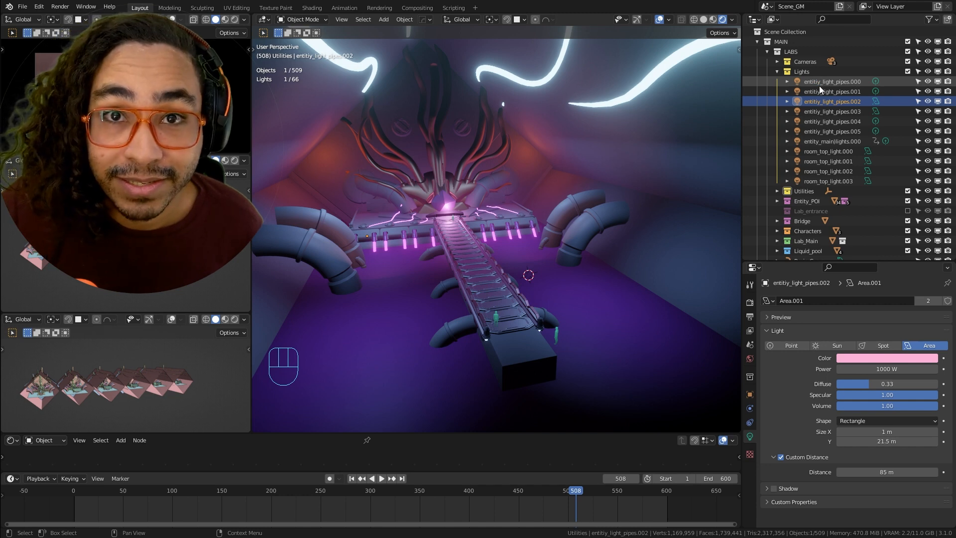
{"action": "left_click", "coordinate": [828, 181]}
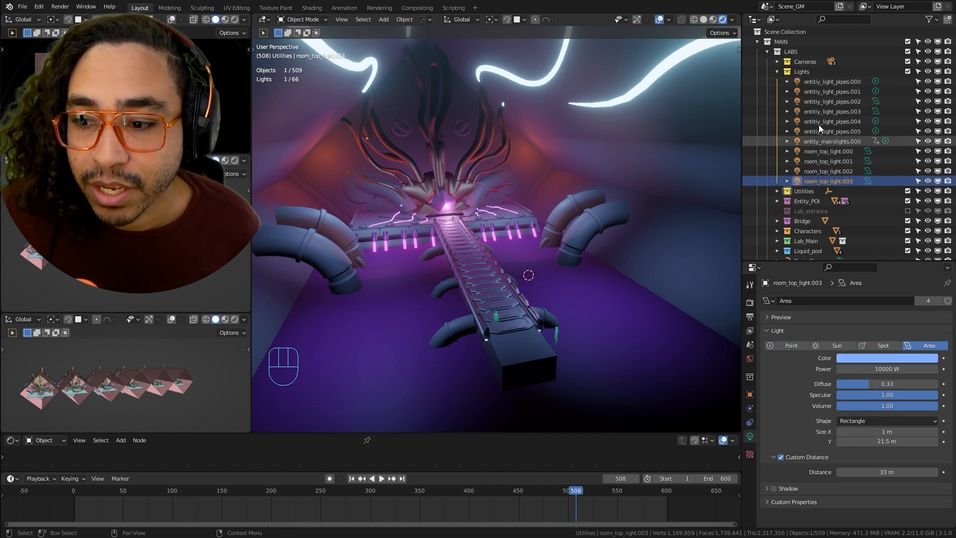
{"action": "left_click", "coordinate": [832, 81]}
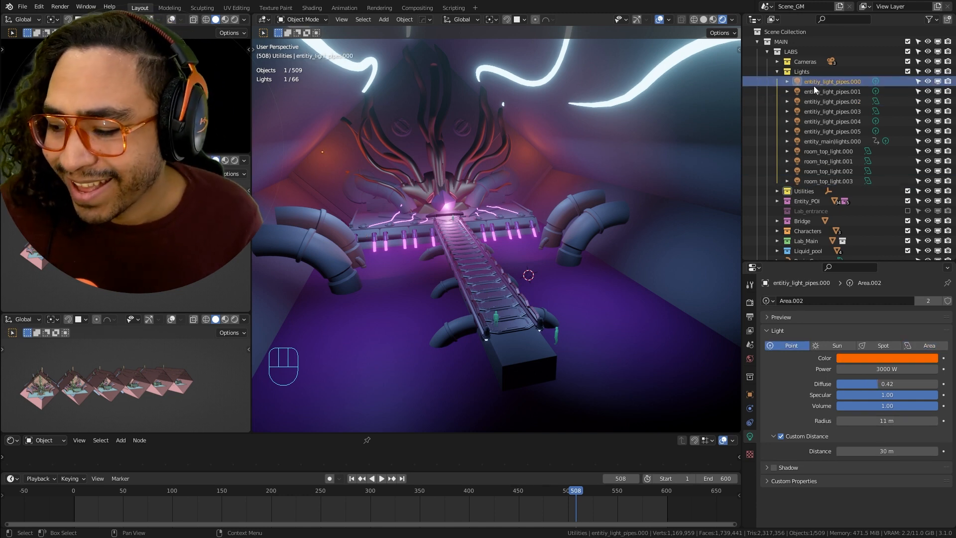